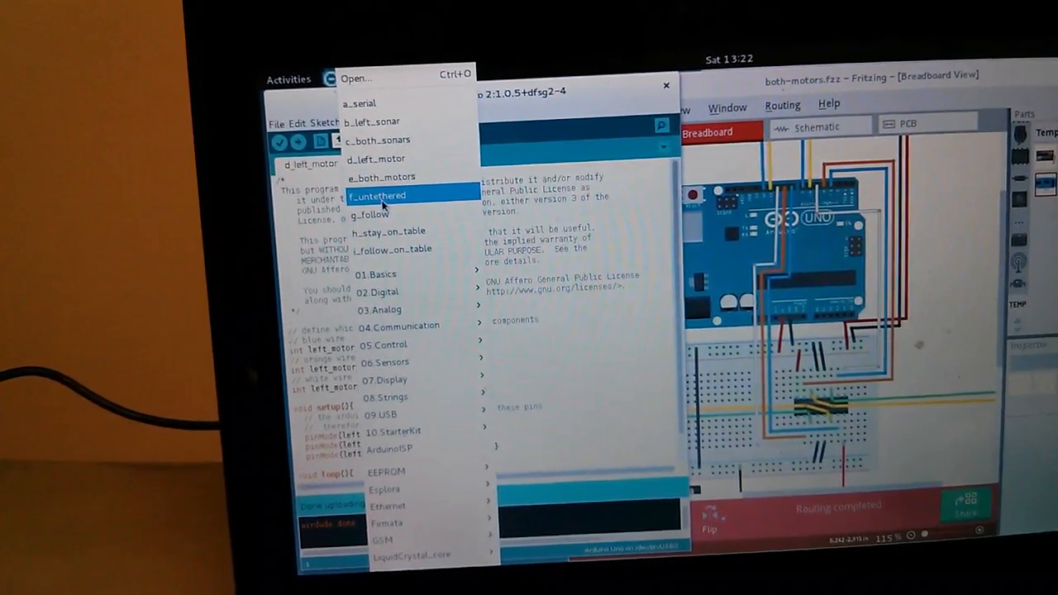
Step: Load the e_both_motors sketch from the recent sketches list
click(380, 195)
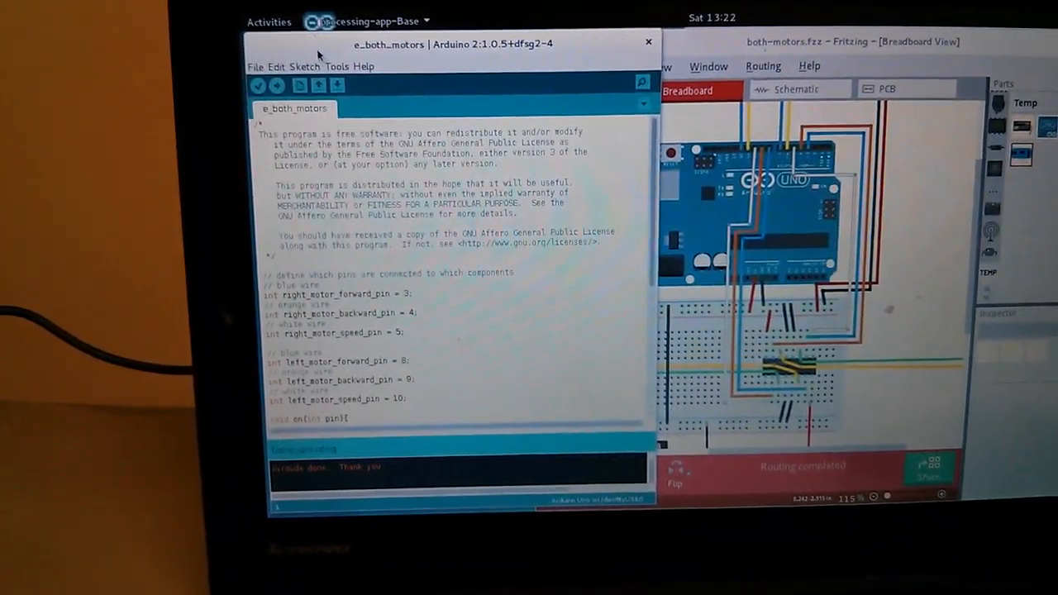
Step: Upload e_both_motors to the board and bring up the Serial Monitor on /dev/ttyUSB0 at 9600 baud
click(341, 60)
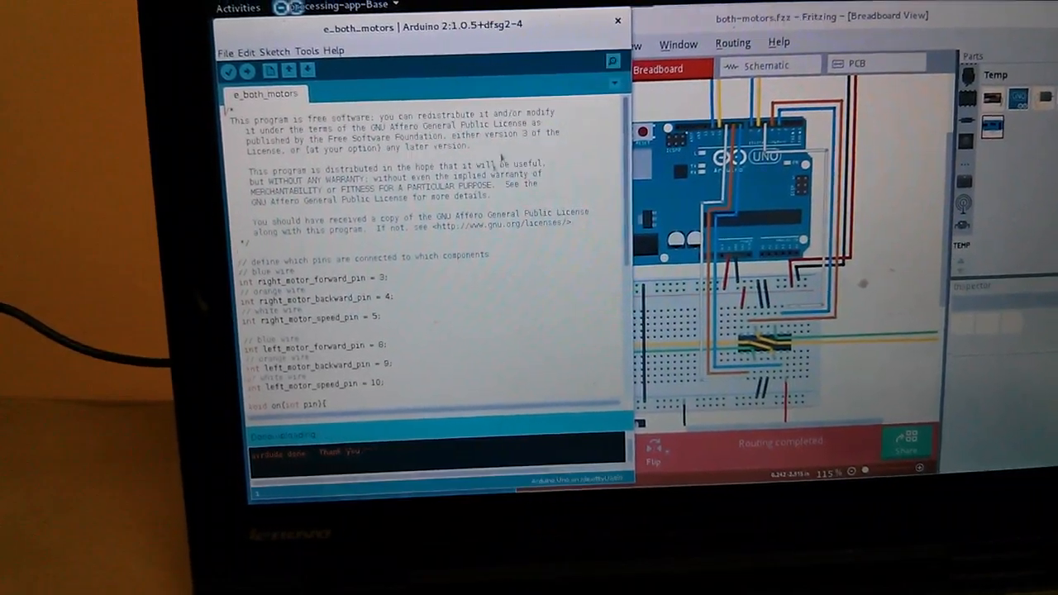
click(604, 63)
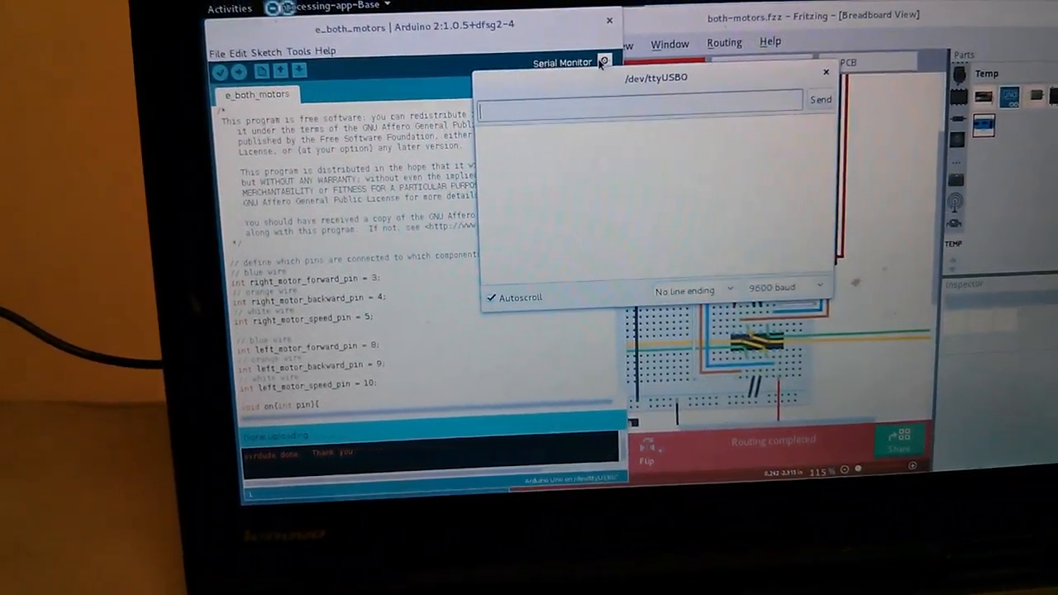